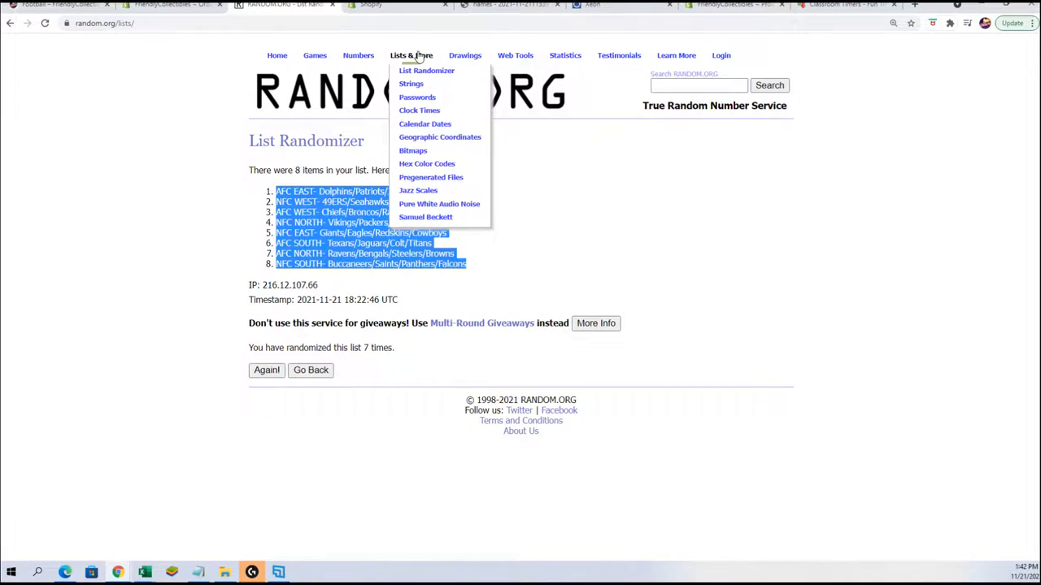
Step: Start a new List Randomizer form and paste the participant names into it
left_click(427, 70)
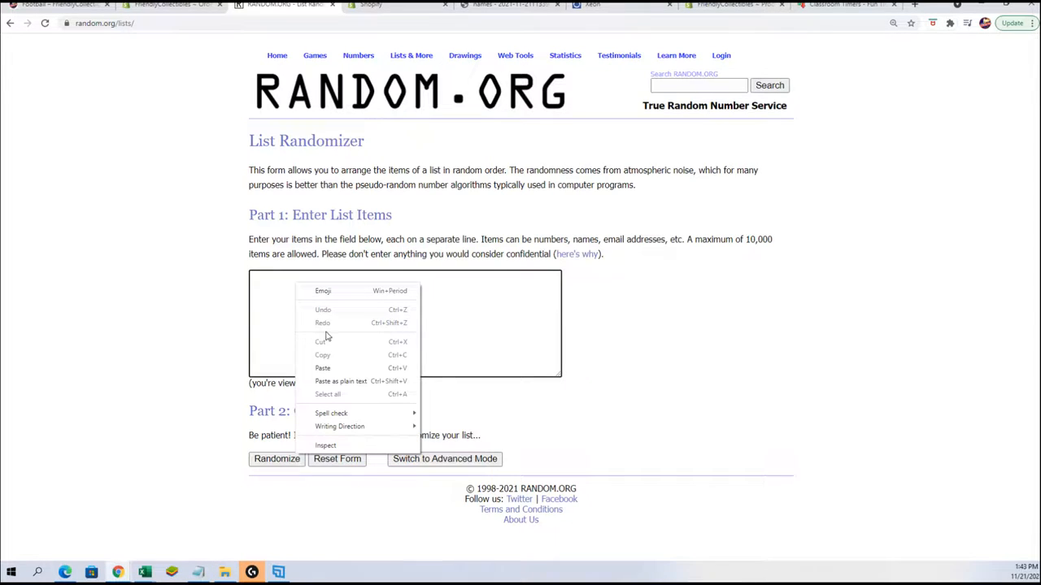
left_click(322, 368)
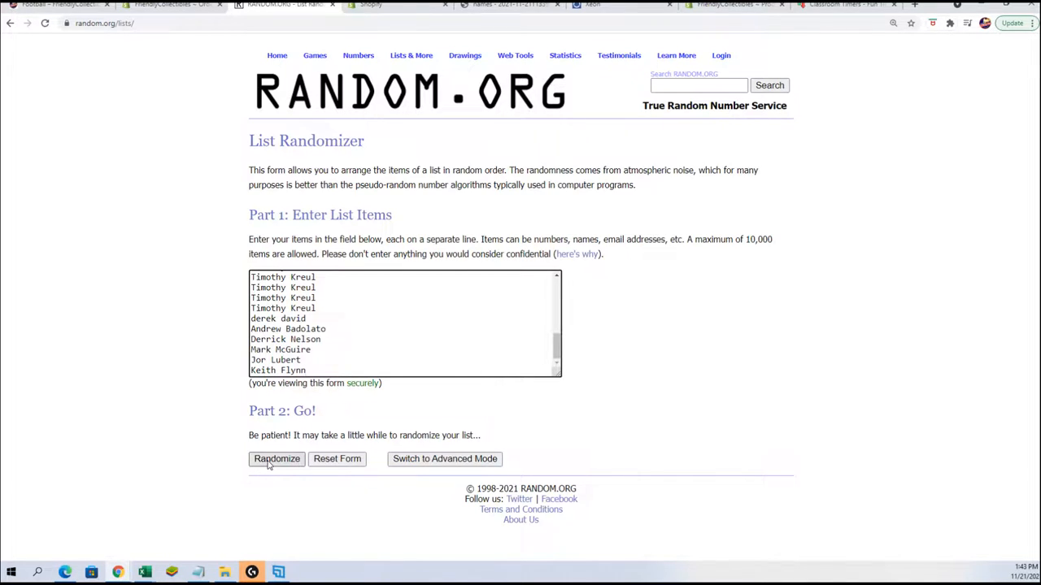
Step: Randomize the 32 participant names seven times, then select the final order for copying
left_click(276, 459)
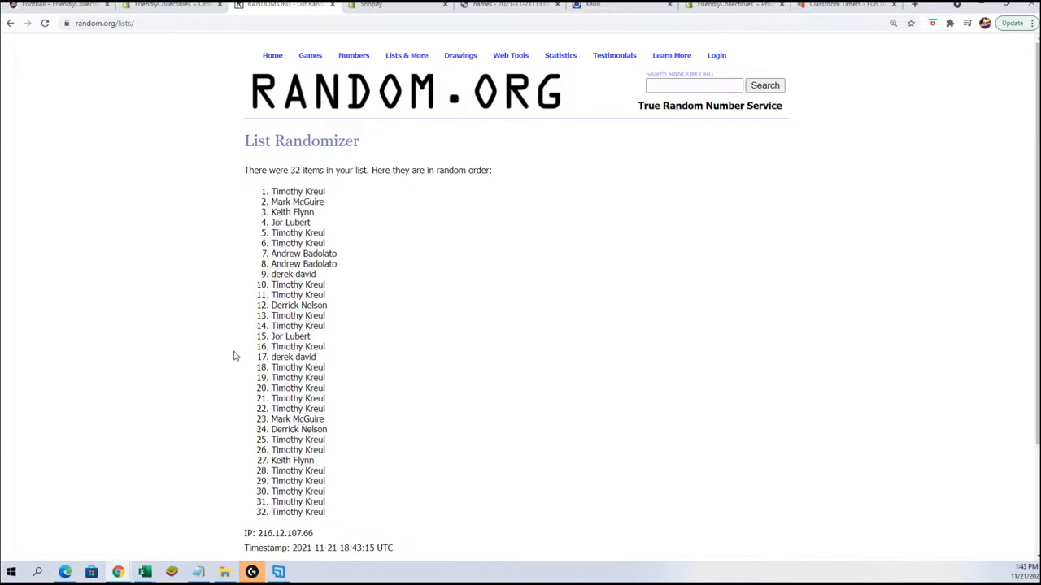
scroll("down", 3)
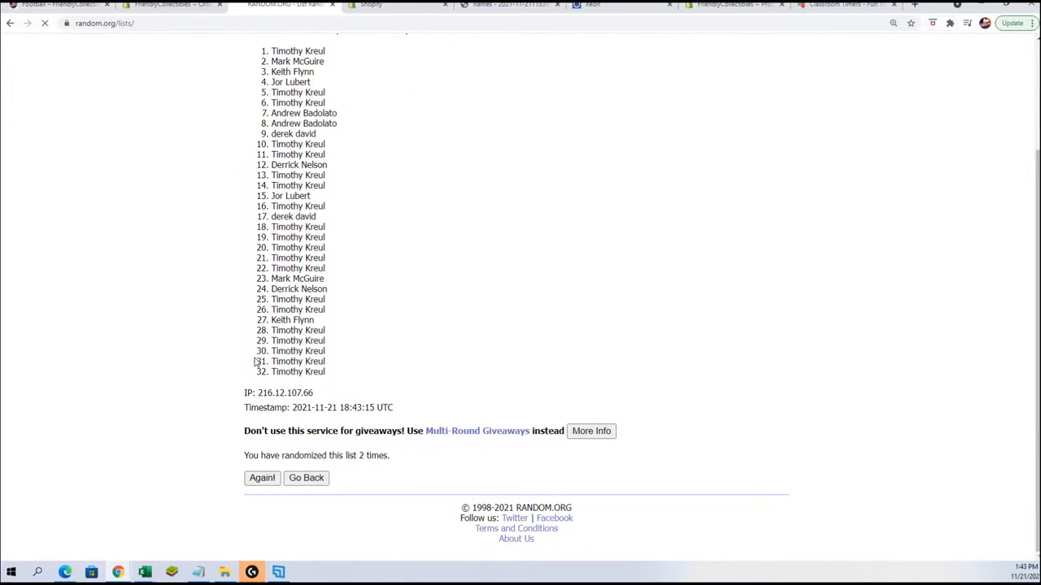
left_click(262, 478)
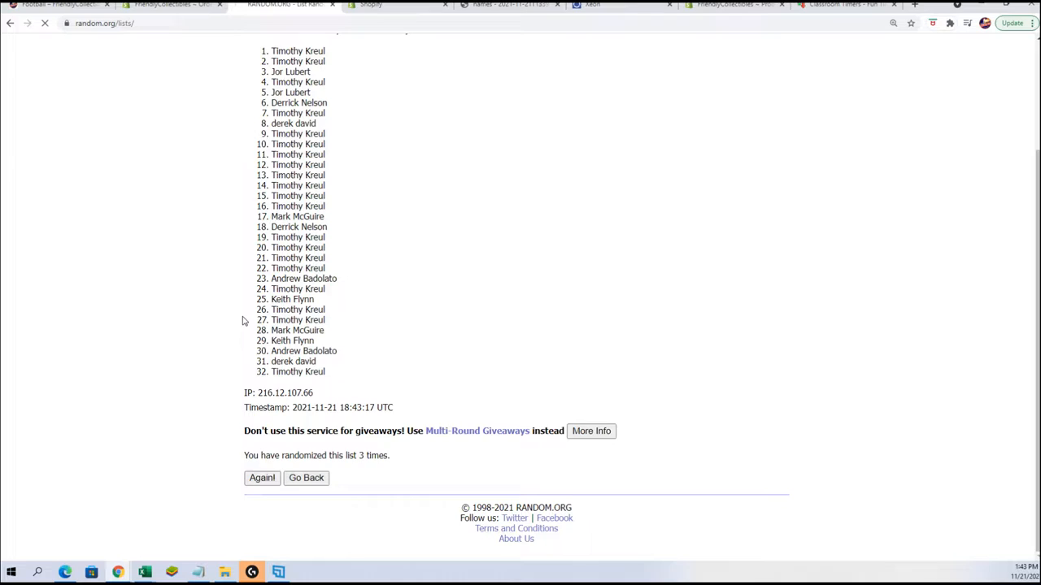
left_click(261, 478)
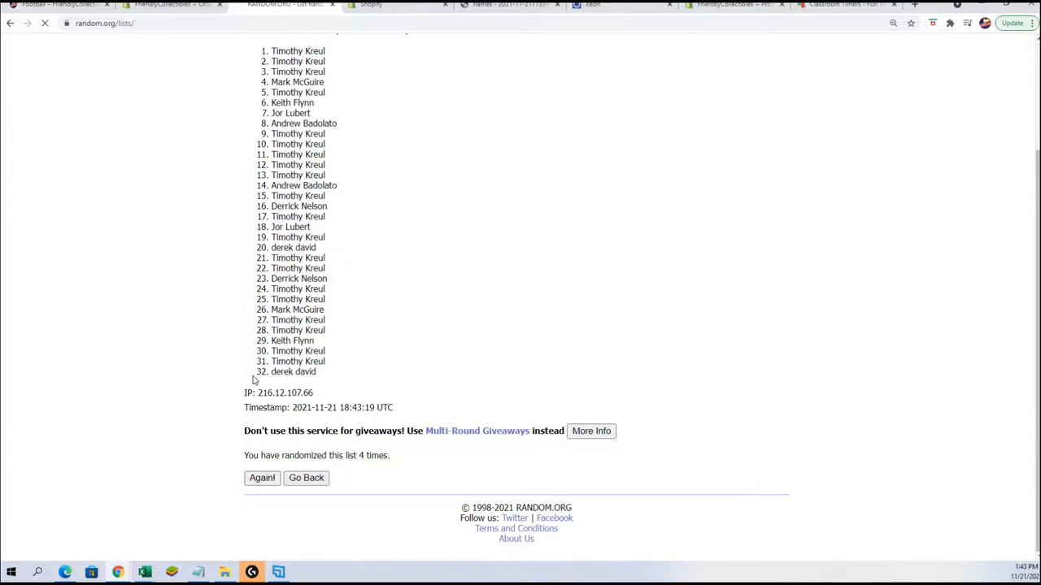
left_click(262, 478)
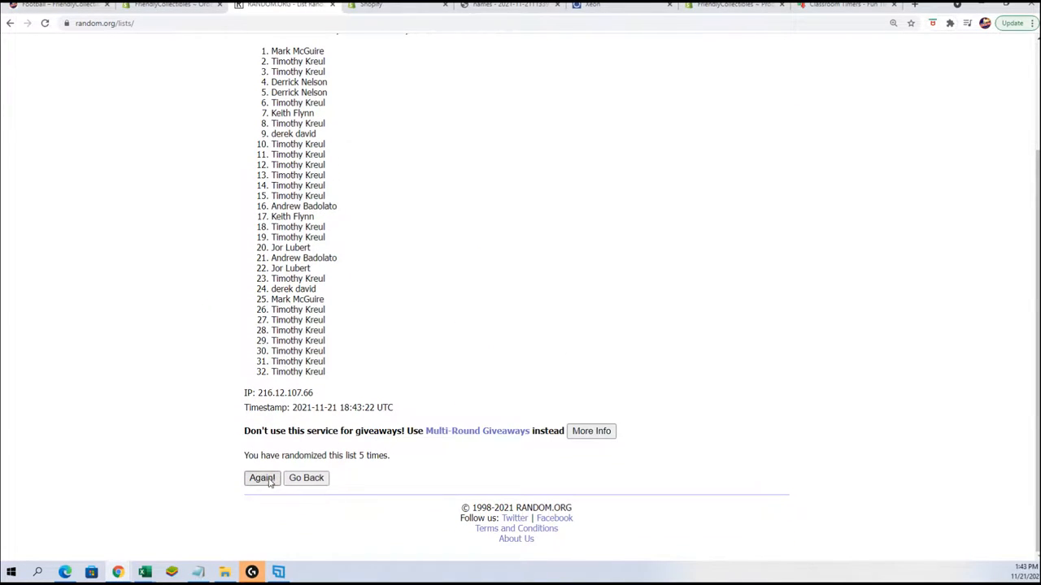
left_click(262, 478)
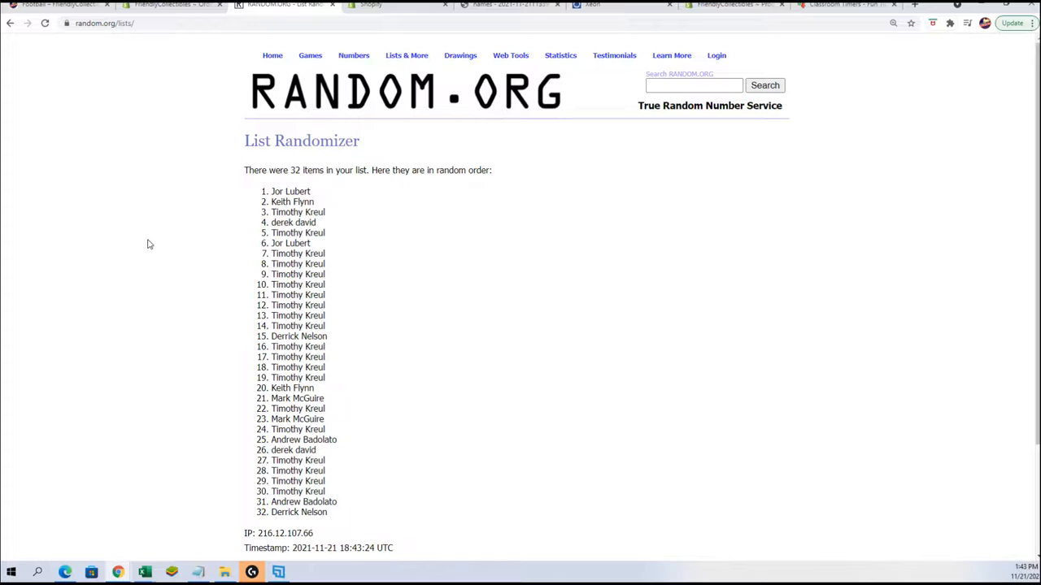
scroll("down", 3)
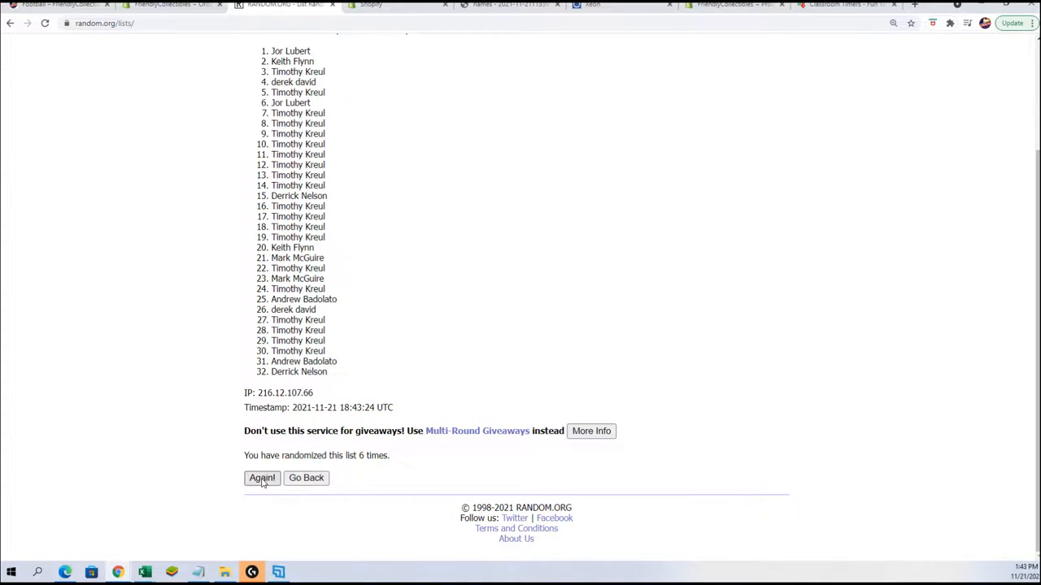
left_click(262, 478)
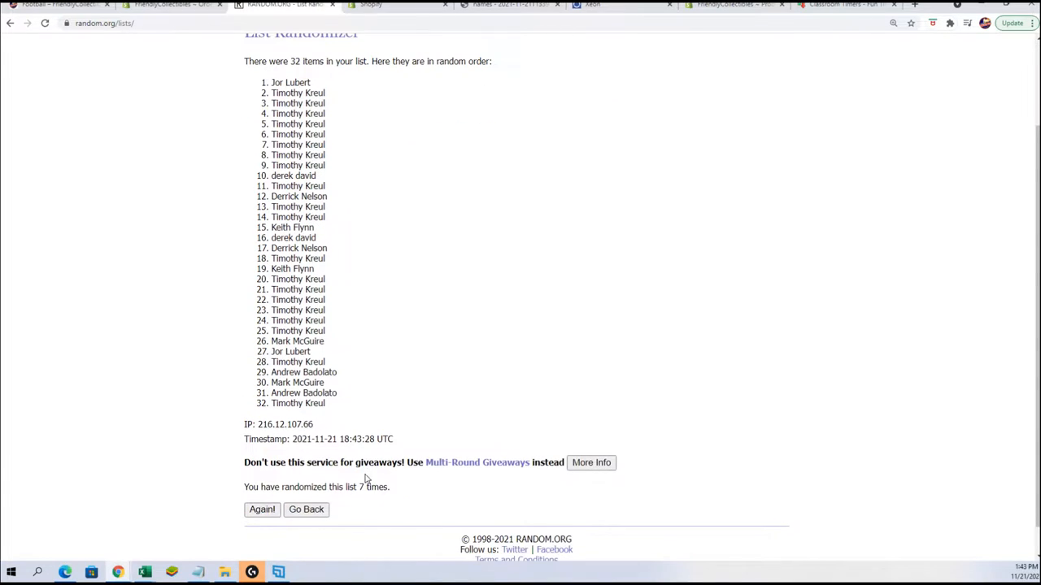
left_click_drag(270, 258, 329, 403)
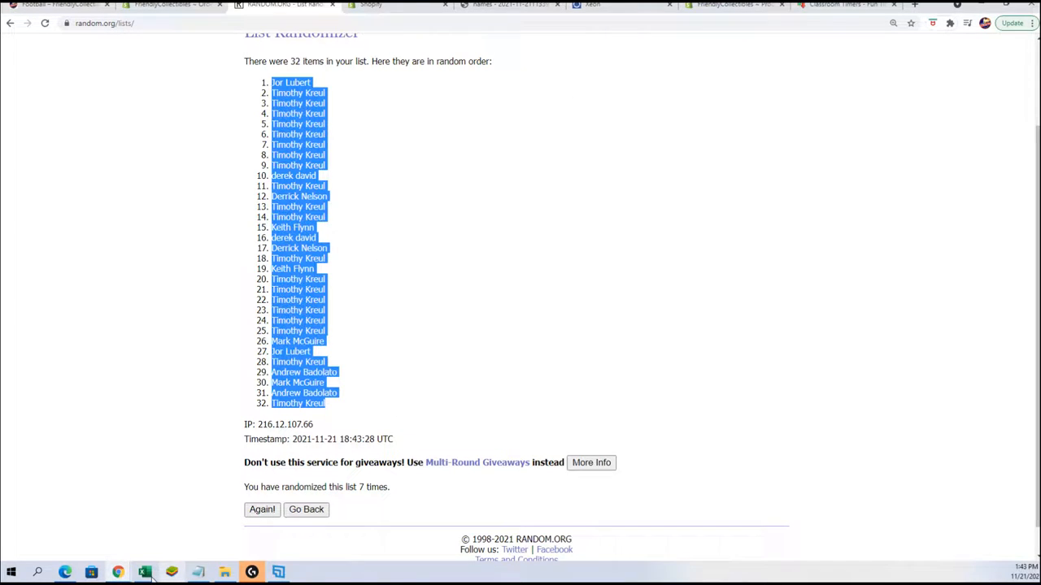
Step: Paste the shuffled names as text into cell A2 of the Alpha NFL sheet
left_click(167, 571)
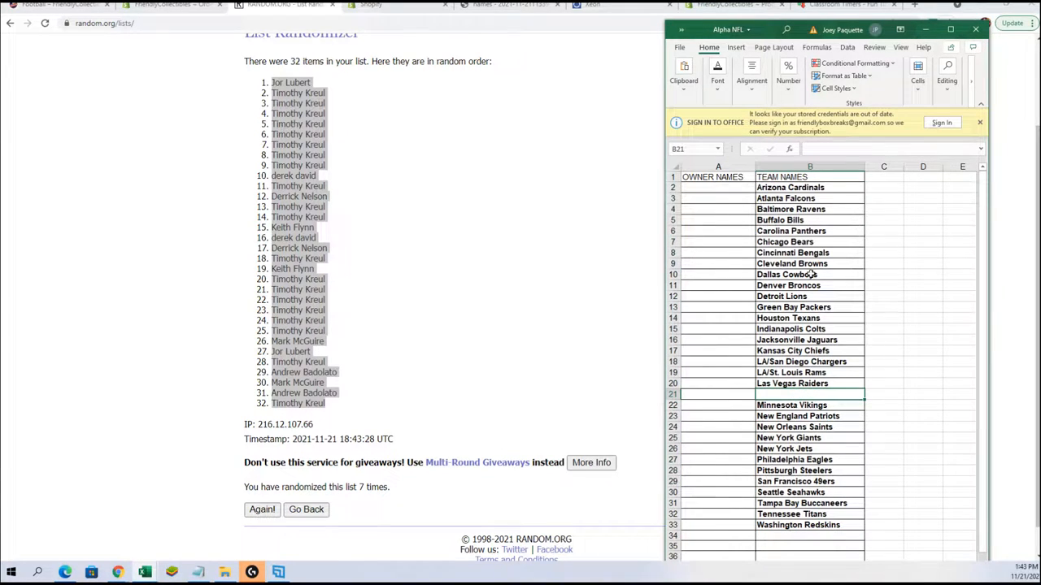
left_click(810, 187)
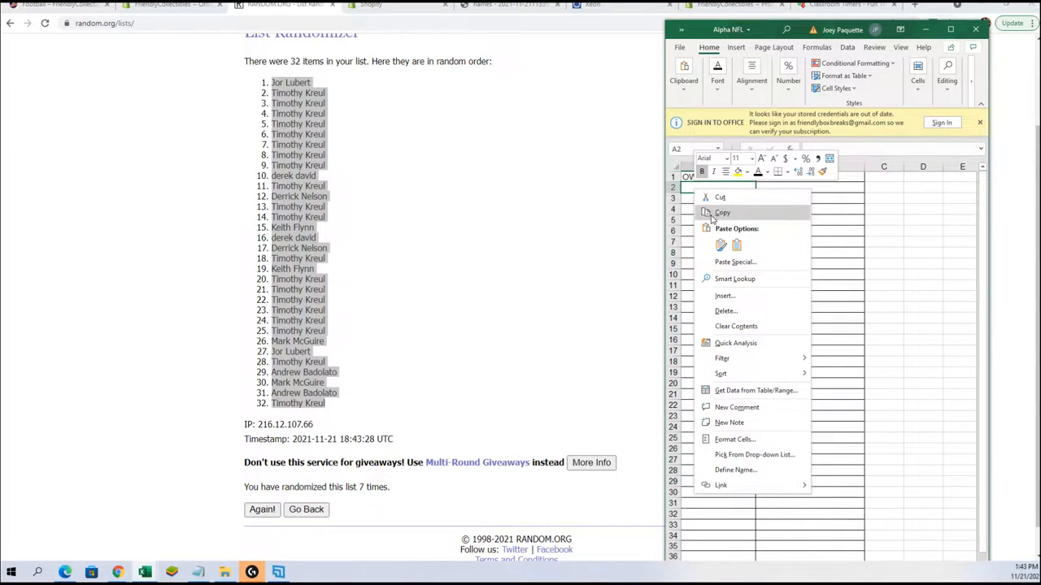
left_click(734, 262)
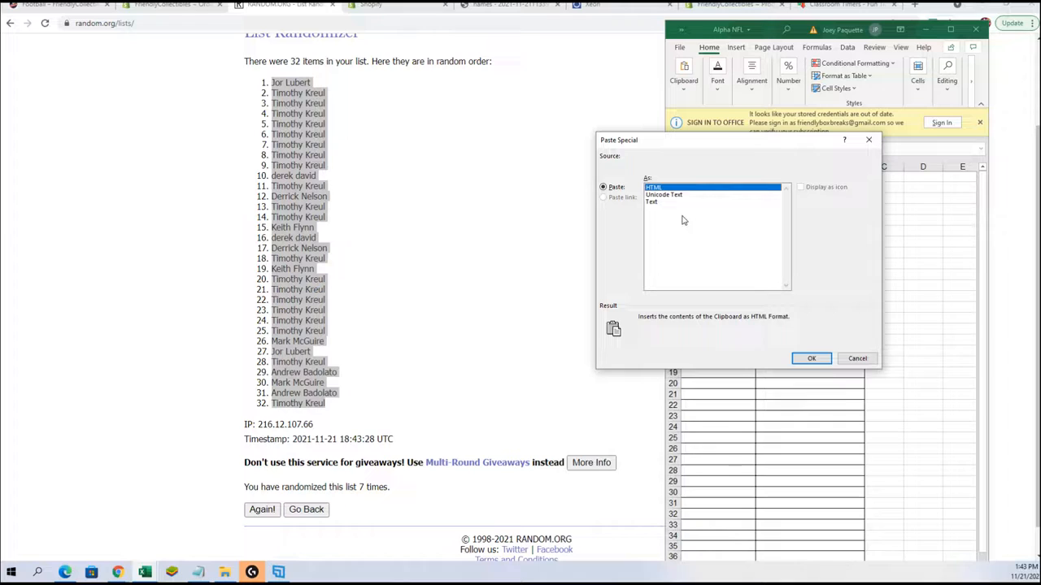
left_click(811, 358)
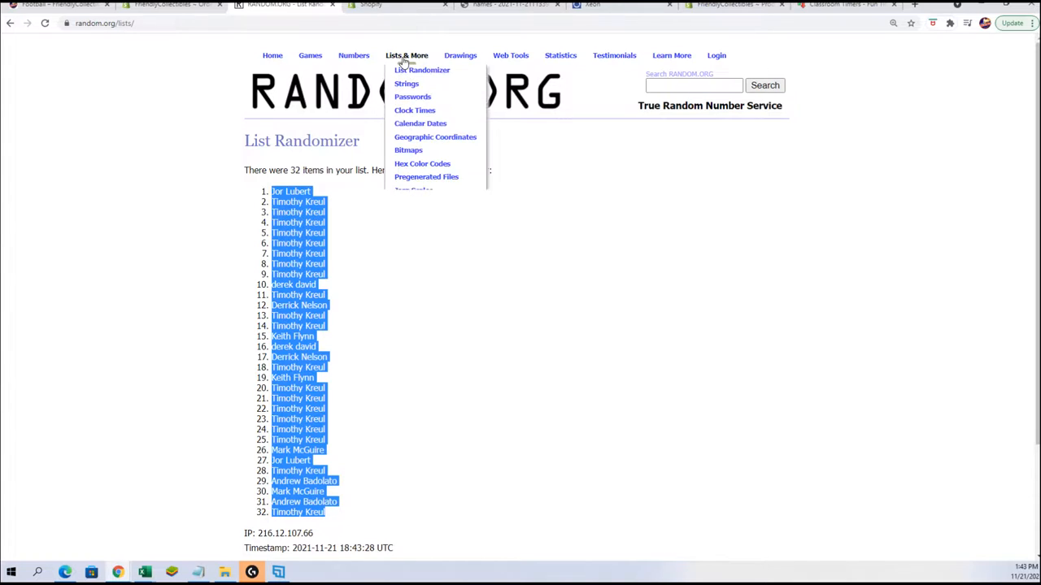
Step: Start a new List Randomizer form and paste the 32 NFL team names into it
left_click(422, 70)
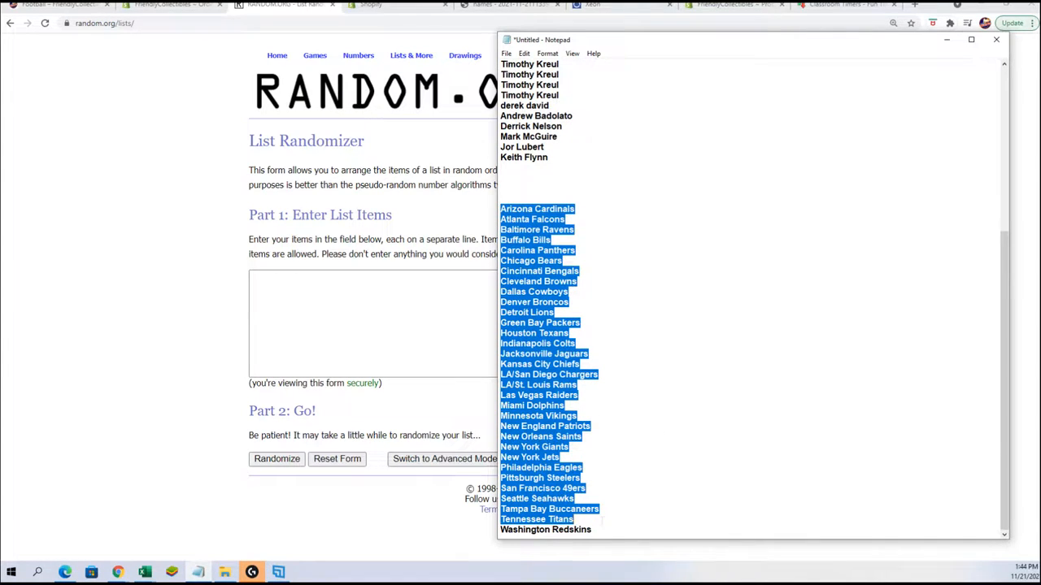
right_click(540, 309)
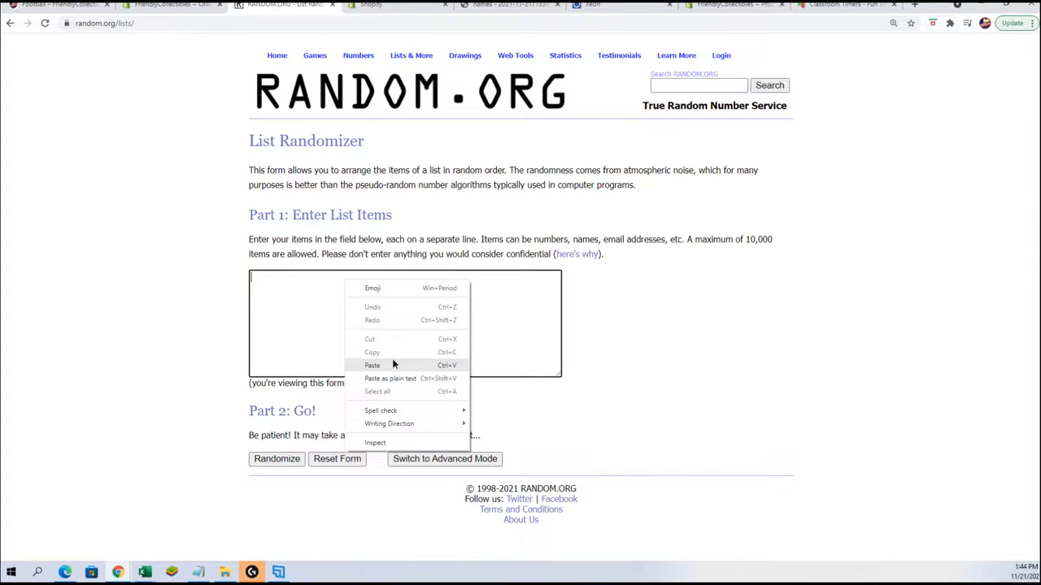
left_click(371, 365)
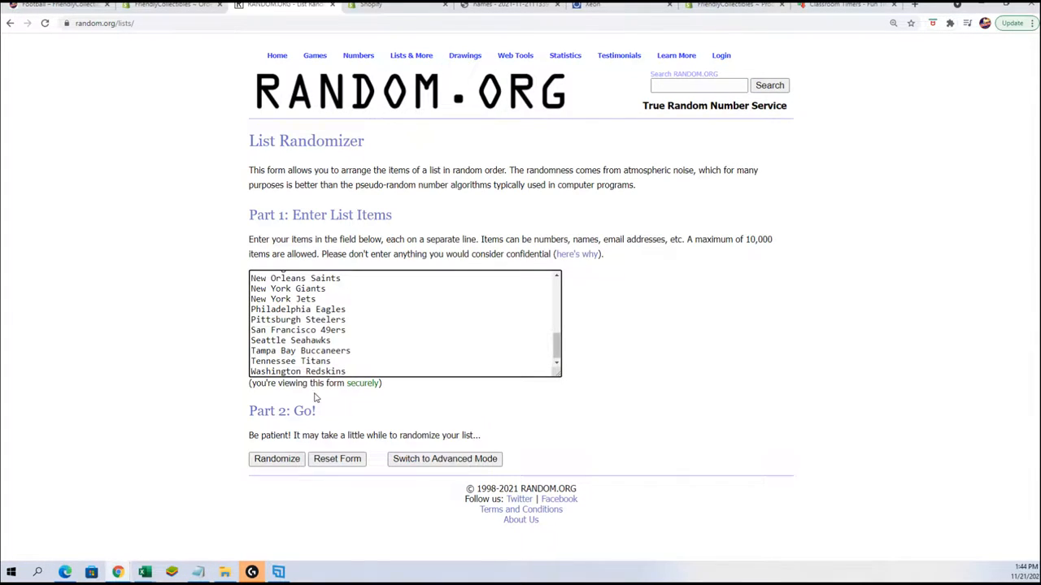
Step: Randomize the 32 team names seven times, then select the final order for copying
left_click(276, 459)
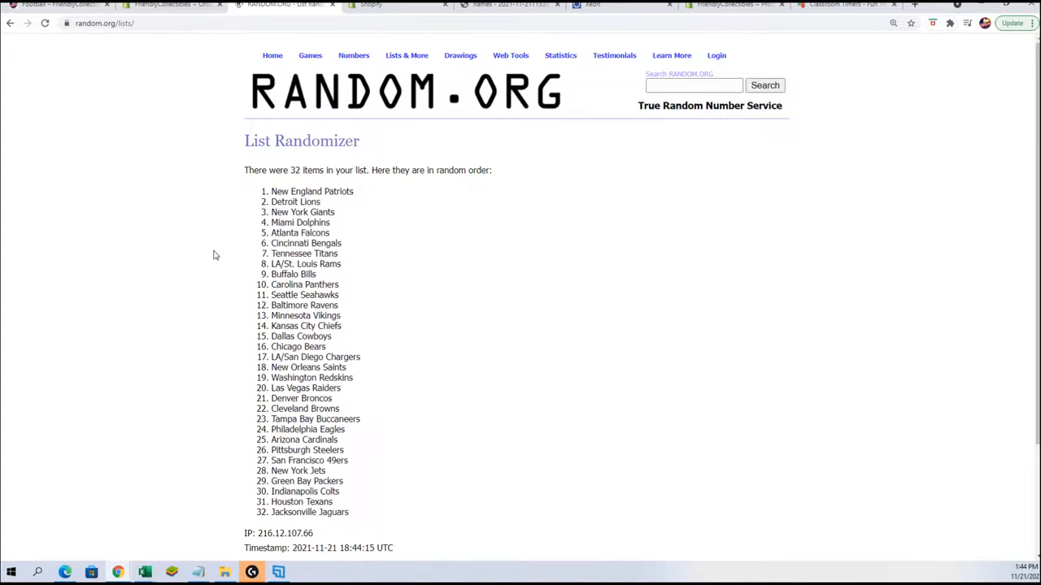
scroll("down", 3)
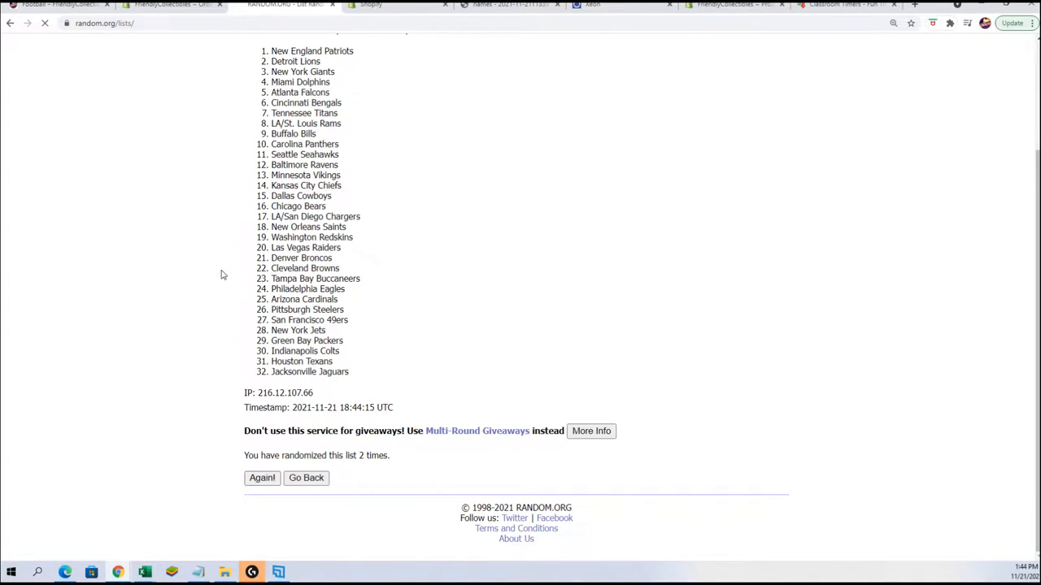
left_click(261, 479)
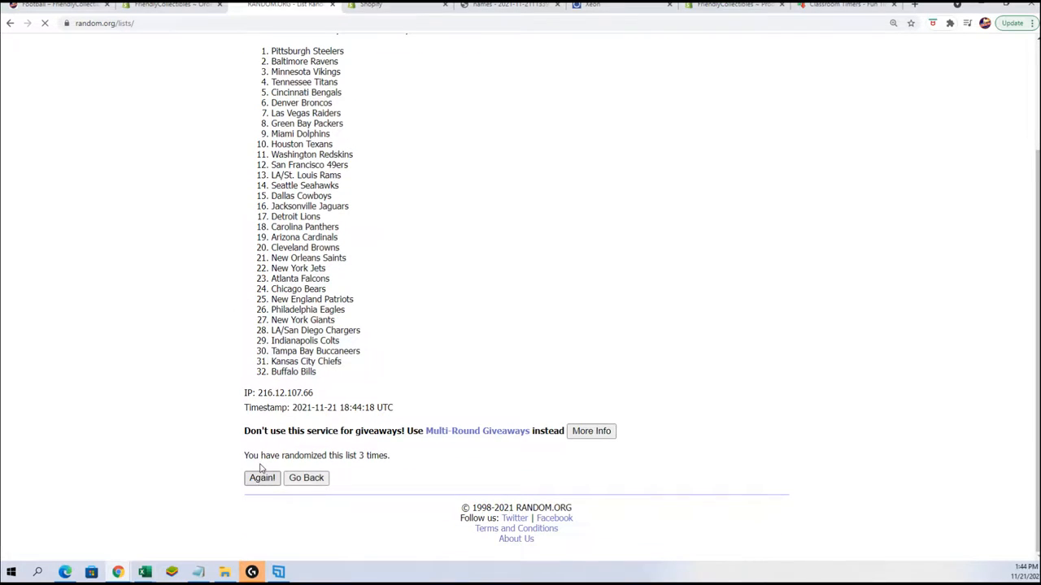
left_click(262, 478)
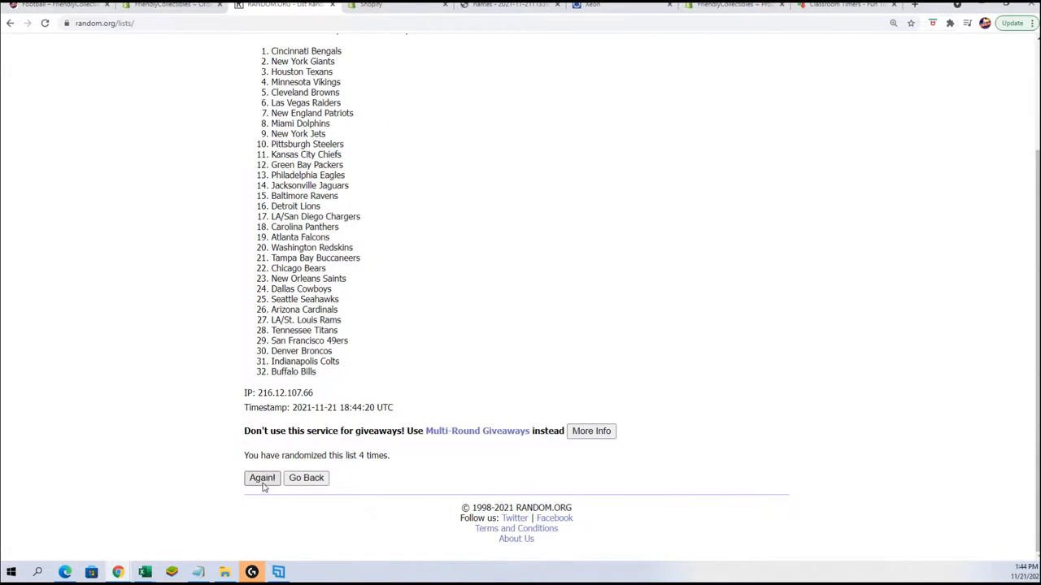
left_click(262, 478)
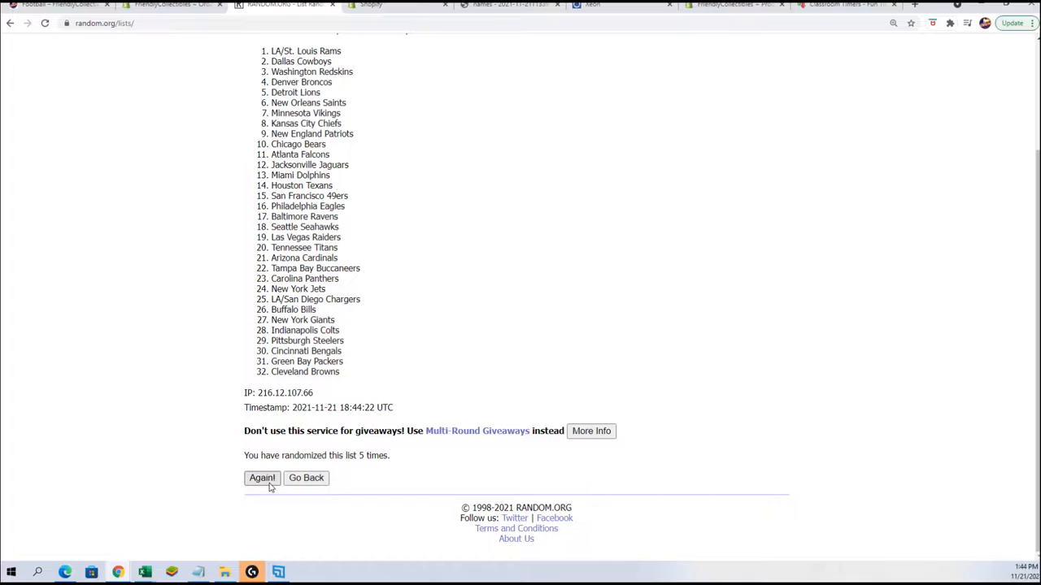
left_click(262, 478)
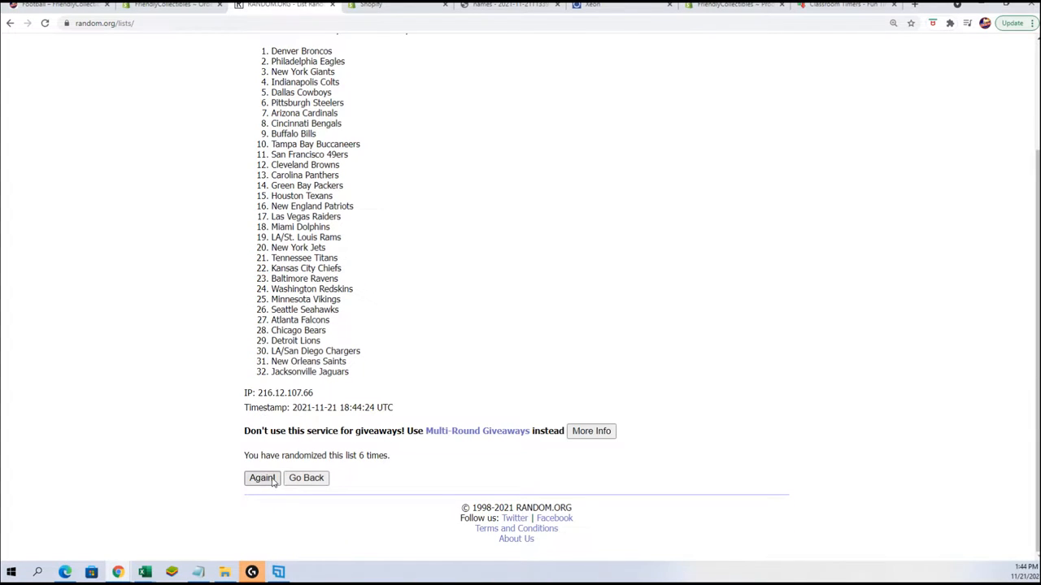
left_click(261, 478)
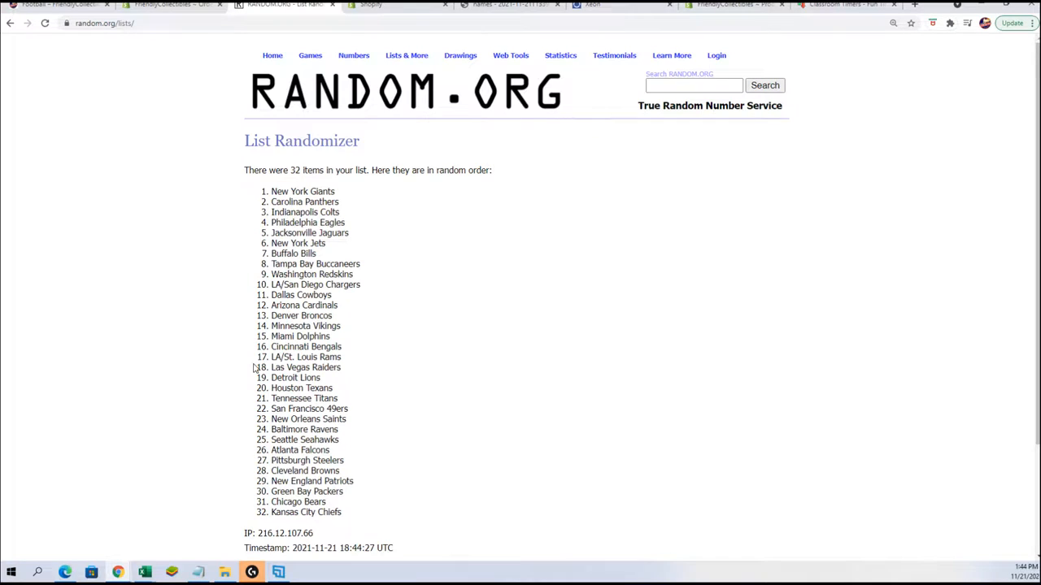
left_click_drag(273, 367, 340, 512)
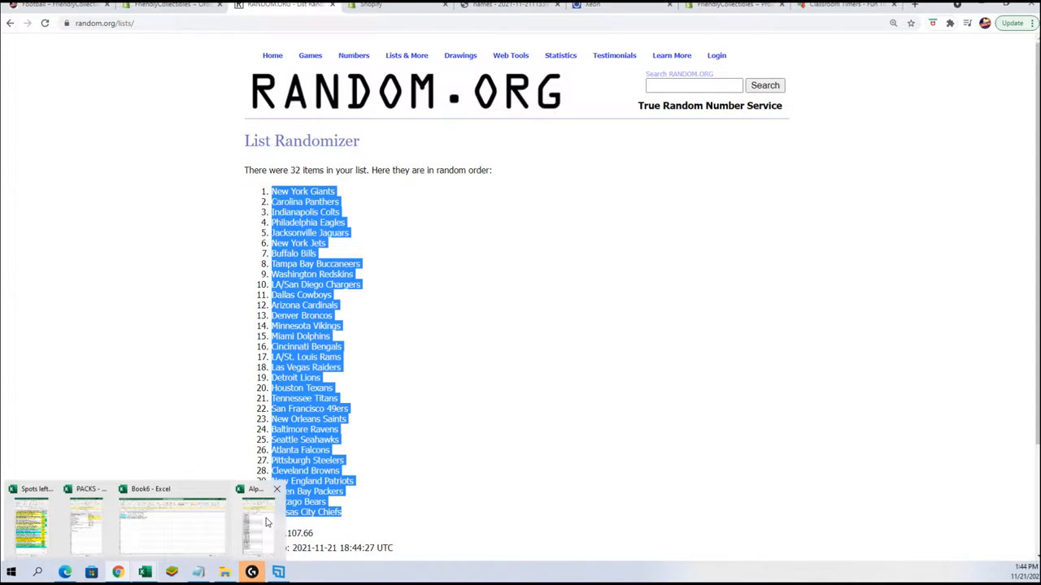
Step: Paste the shuffled team names as text into cell B2 of Alpha NFL
left_click(256, 520)
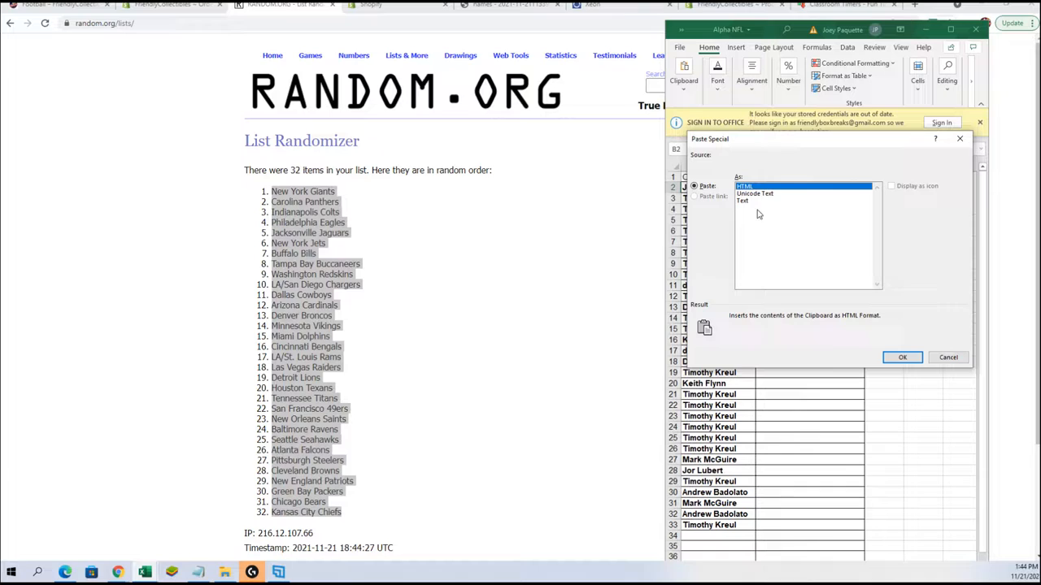
left_click(903, 357)
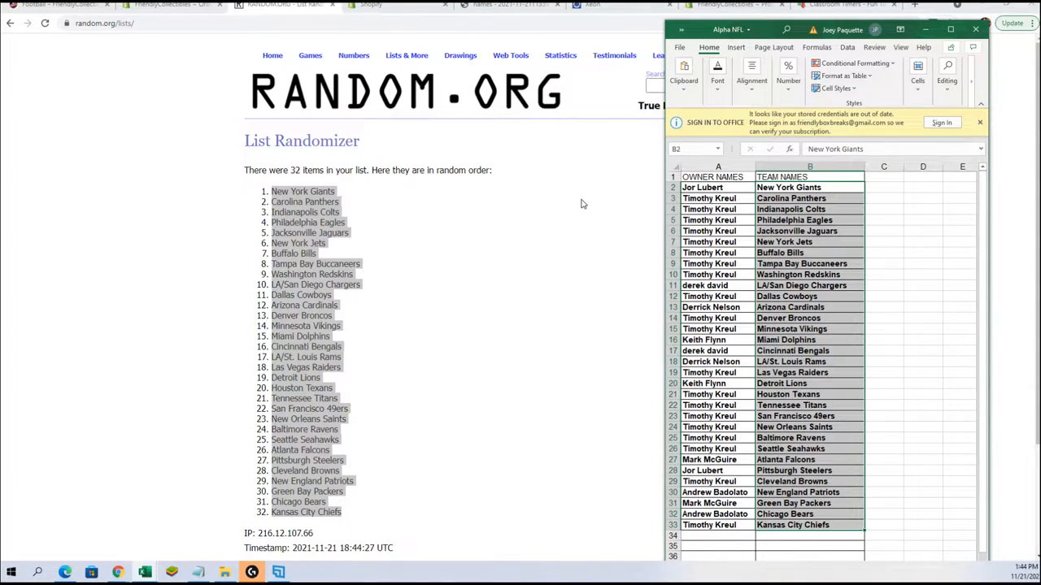
mouse_move(534, 206)
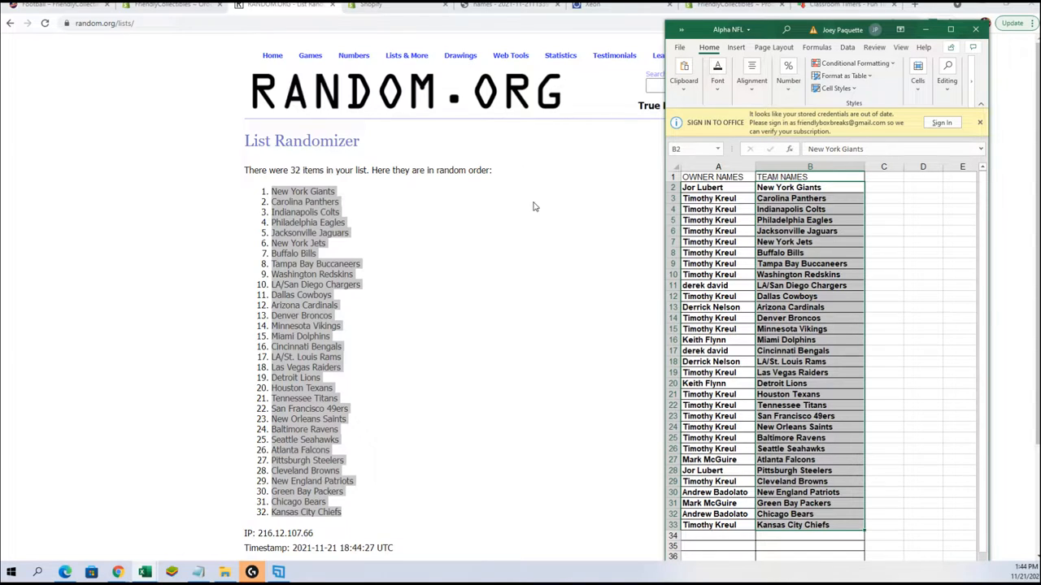